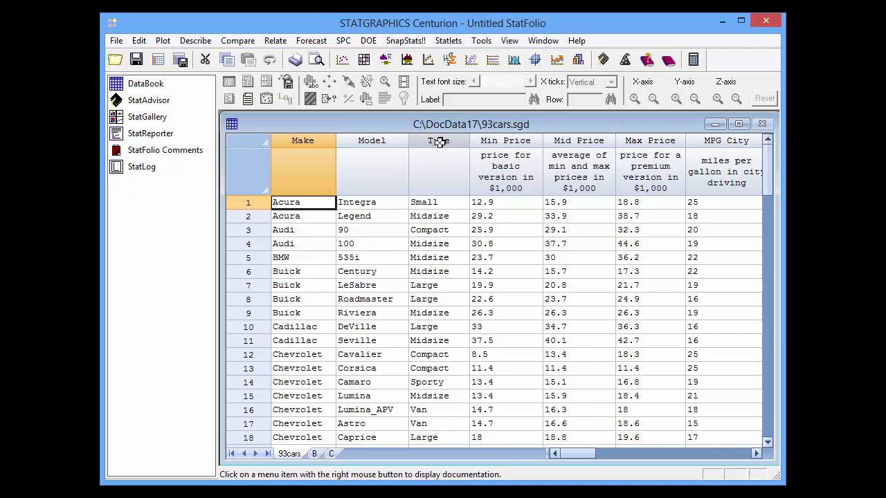
mouse_move(566, 141)
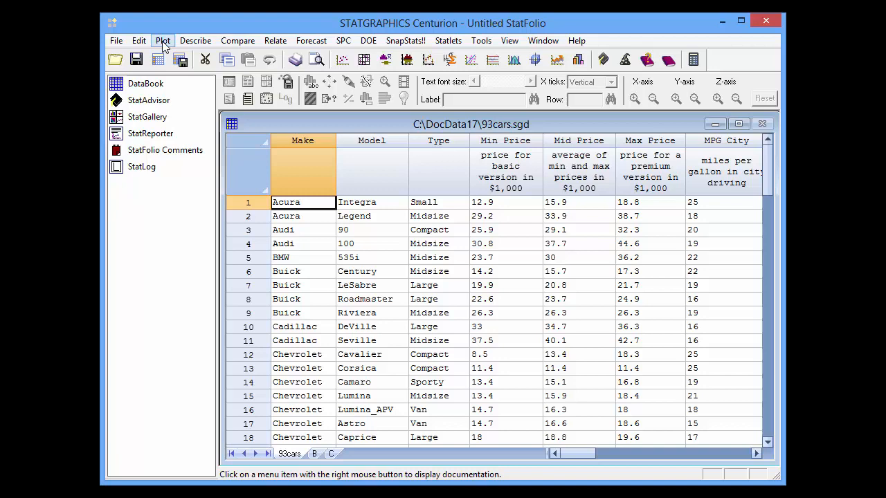
Step: Start an X-Y Plot with MPG City on the Y axis and Type on the X axis
left_click(163, 40)
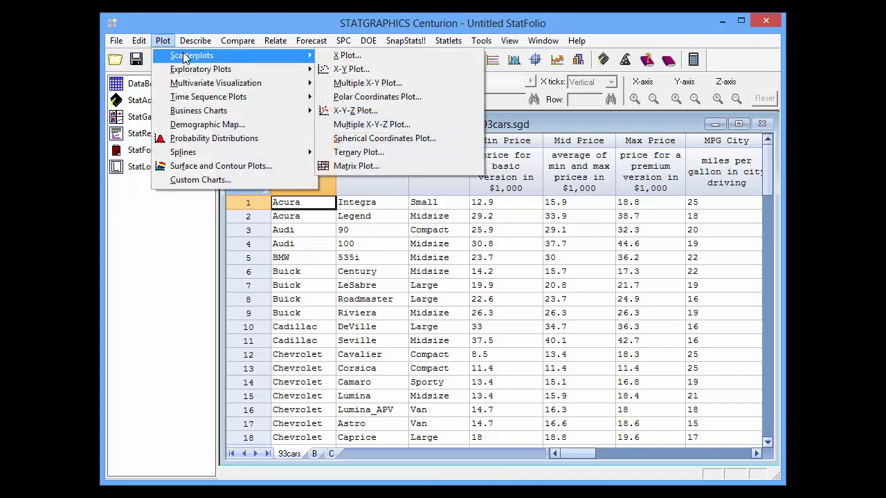
mouse_move(352, 69)
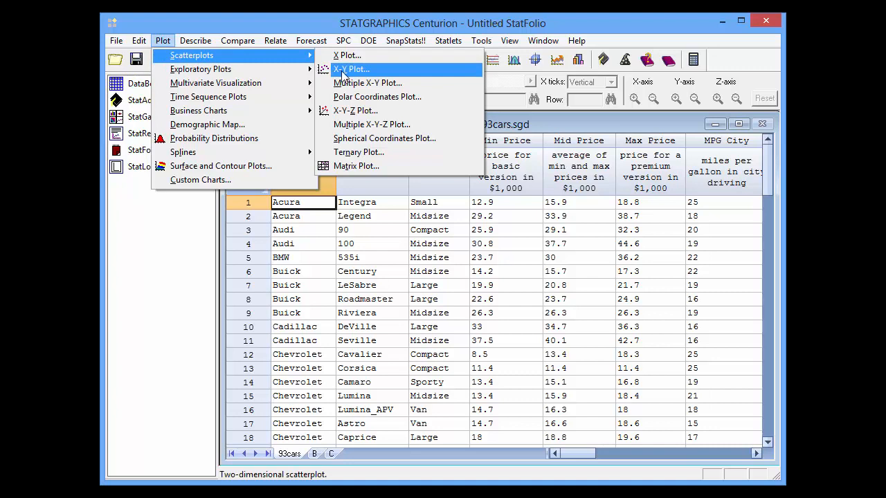
left_click(352, 69)
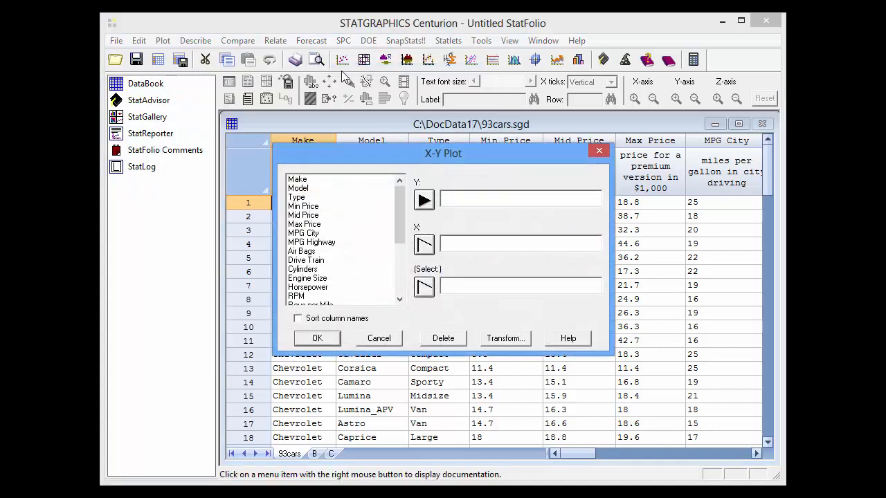
mouse_move(424, 185)
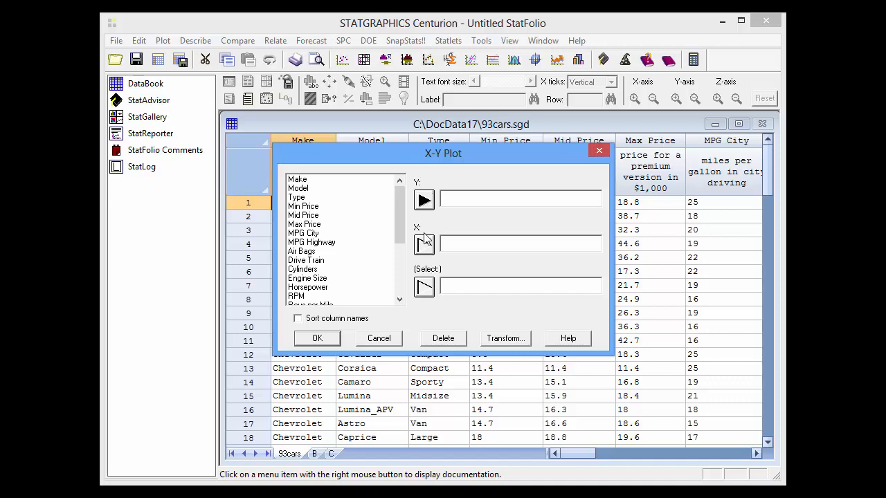
mouse_move(319, 243)
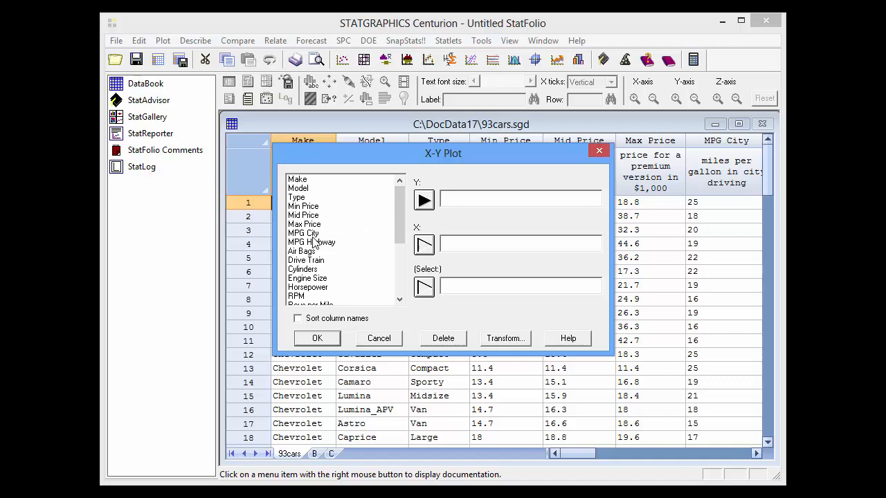
left_click(304, 233)
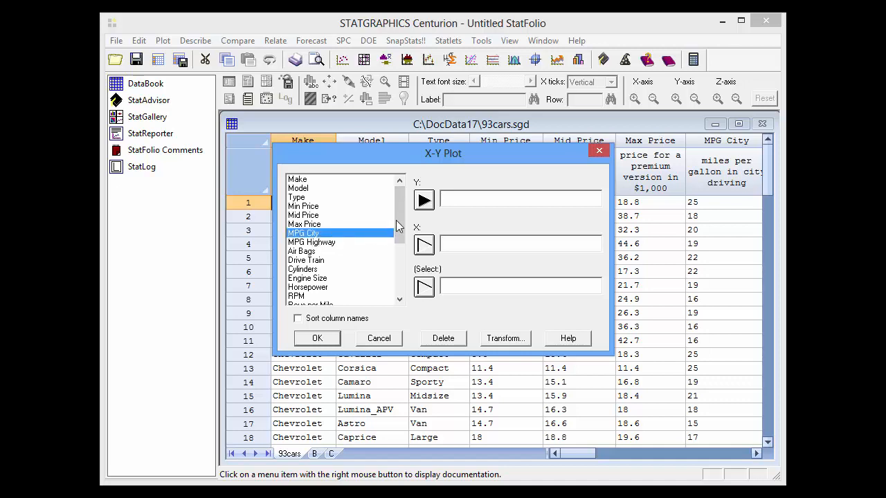
left_click(424, 201)
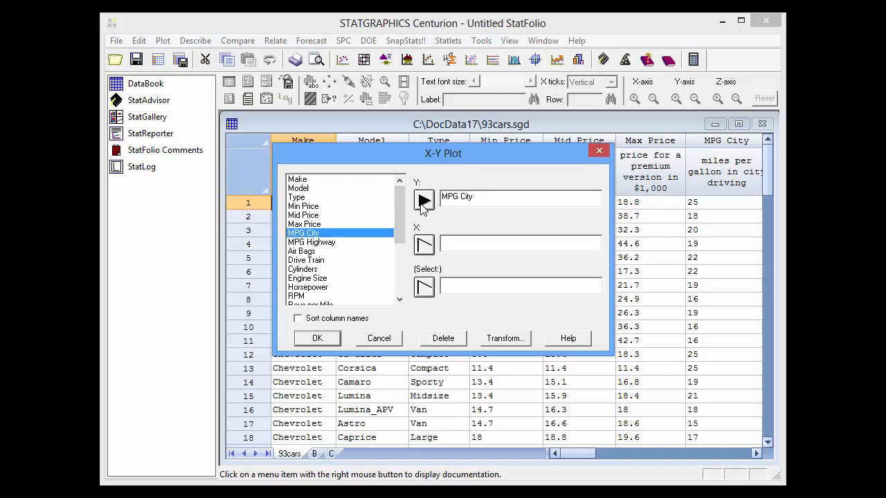
mouse_move(327, 201)
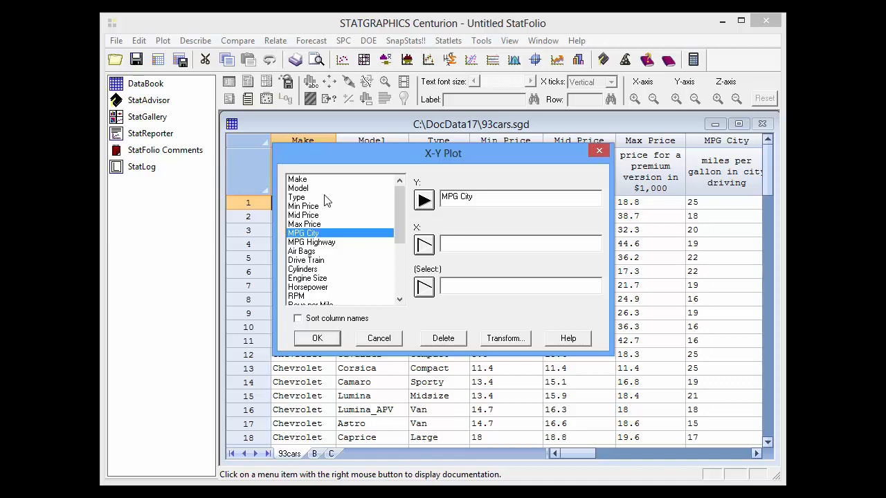
left_click(424, 244)
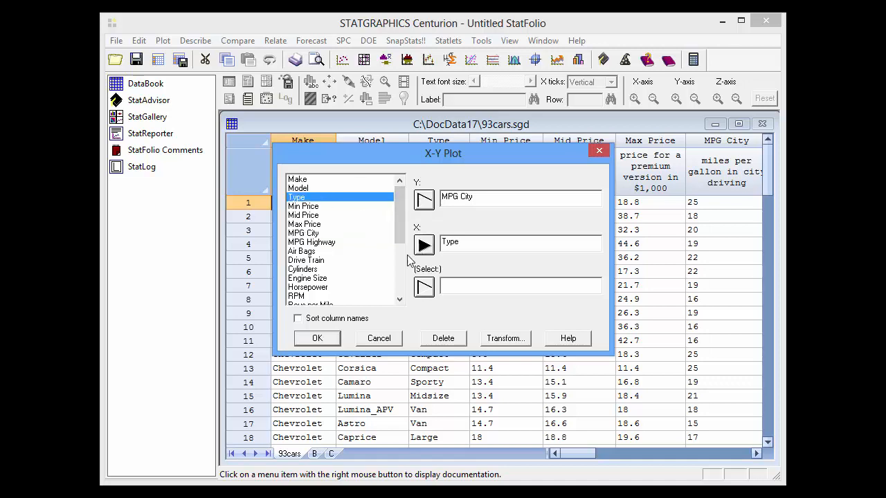
Step: Confirm the X-Y Plot dialog to draw MPG City versus Type
left_click(317, 338)
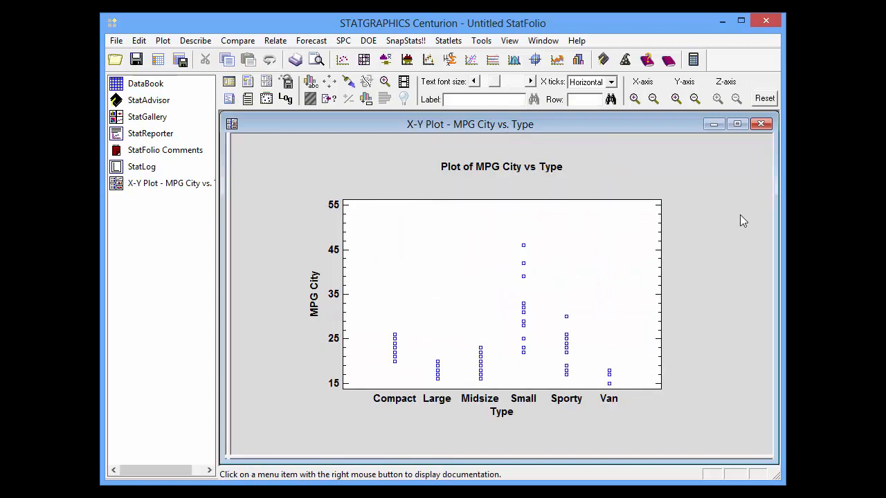
mouse_move(408, 291)
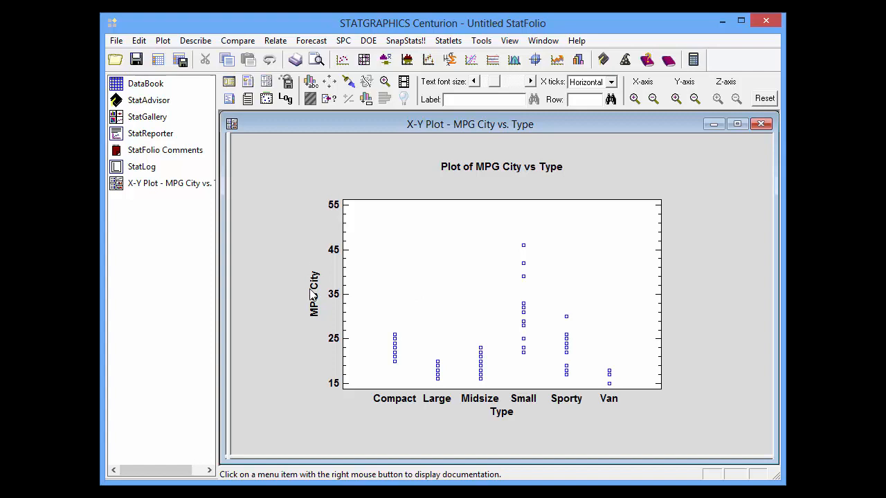
mouse_move(509, 415)
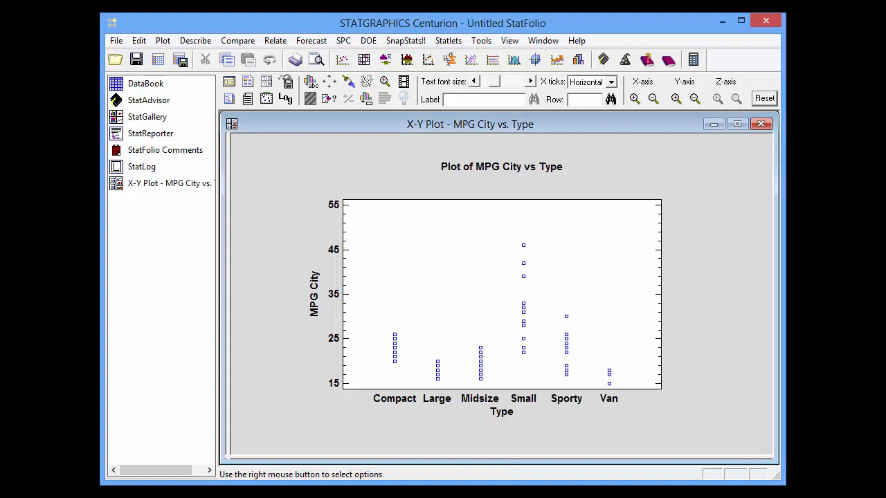
mouse_move(671, 349)
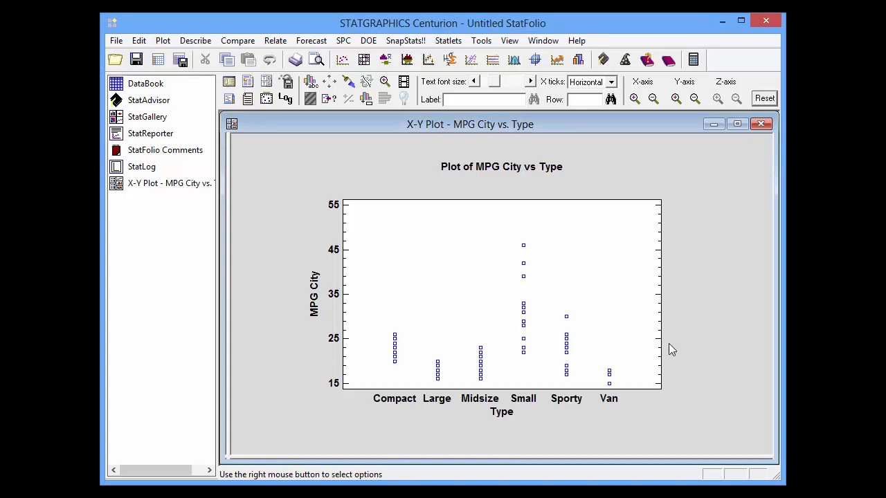
mouse_move(509, 418)
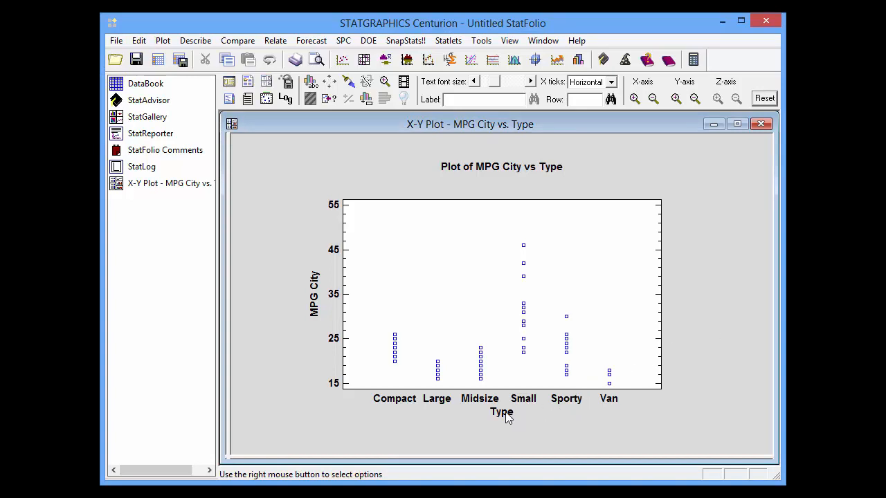
Step: Move the Type axis title lower and set the X tick labels to Vertical
left_click(501, 412)
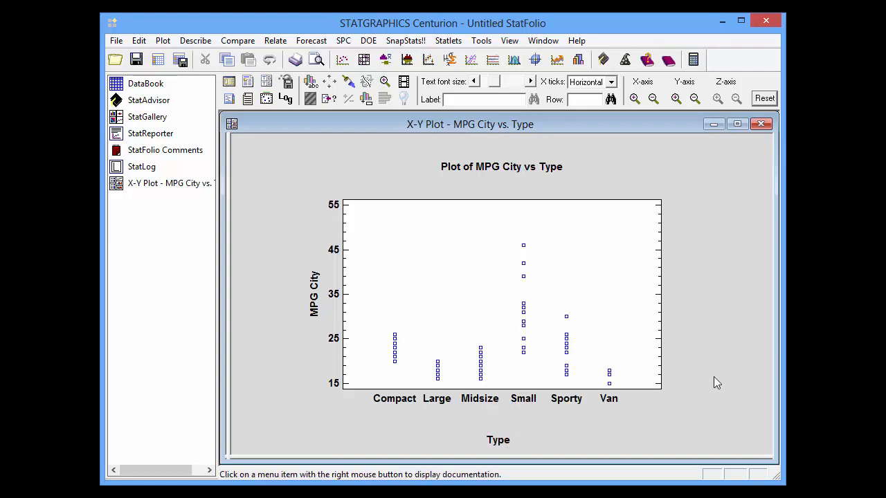
mouse_move(714, 370)
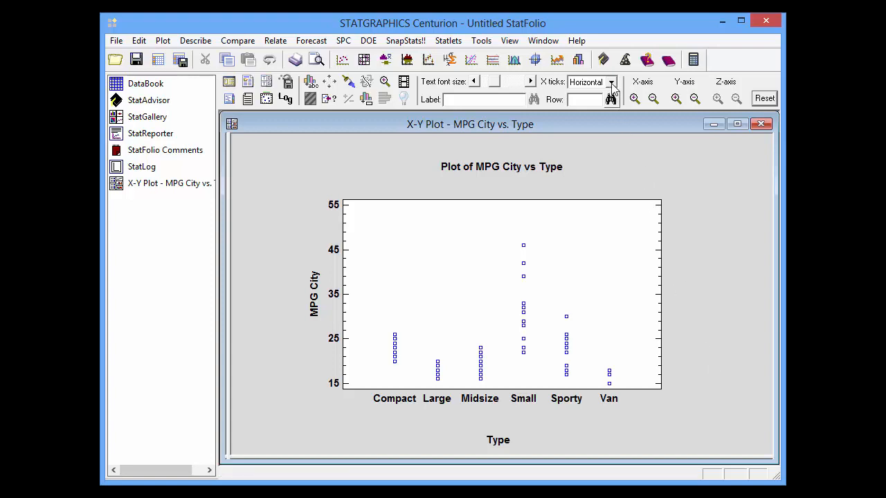
left_click(611, 82)
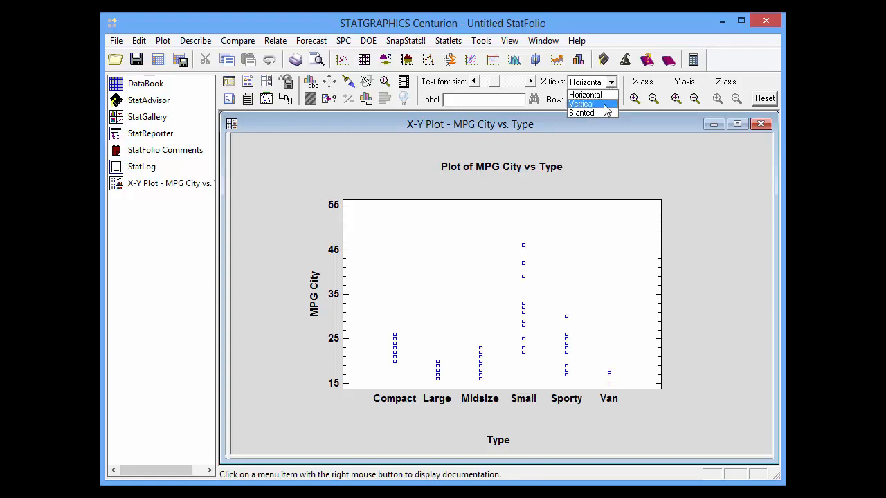
left_click(581, 104)
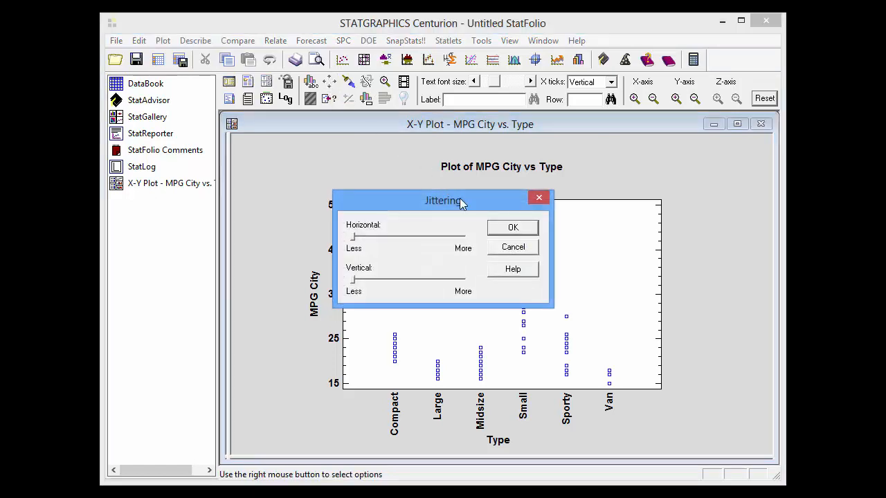
Step: Drag the Jittering dialog off the plot to the top right
left_click_drag(443, 201, 644, 36)
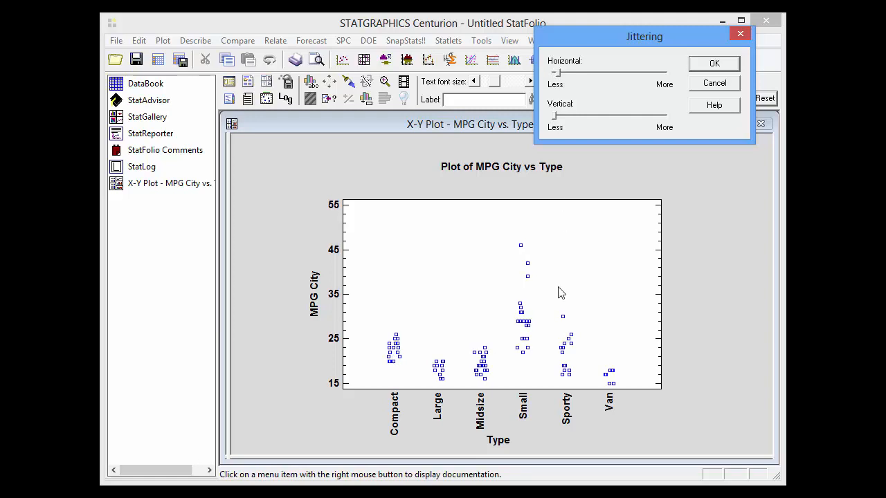
mouse_move(598, 374)
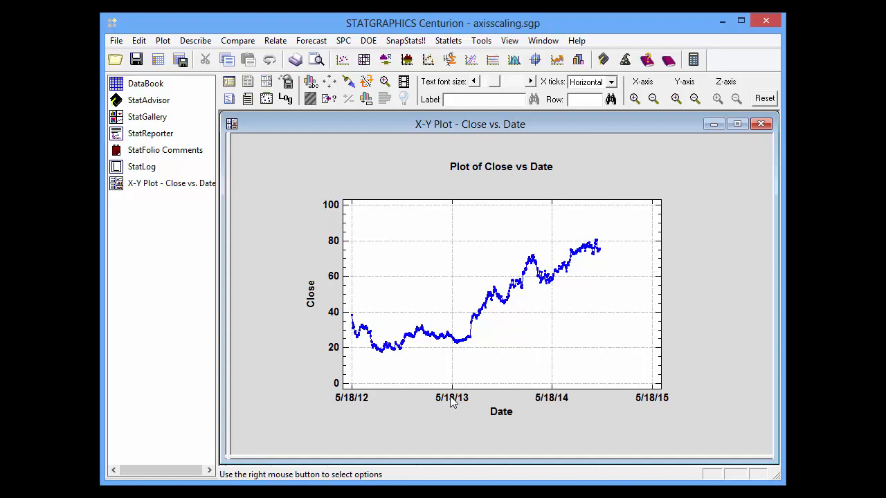
mouse_move(628, 401)
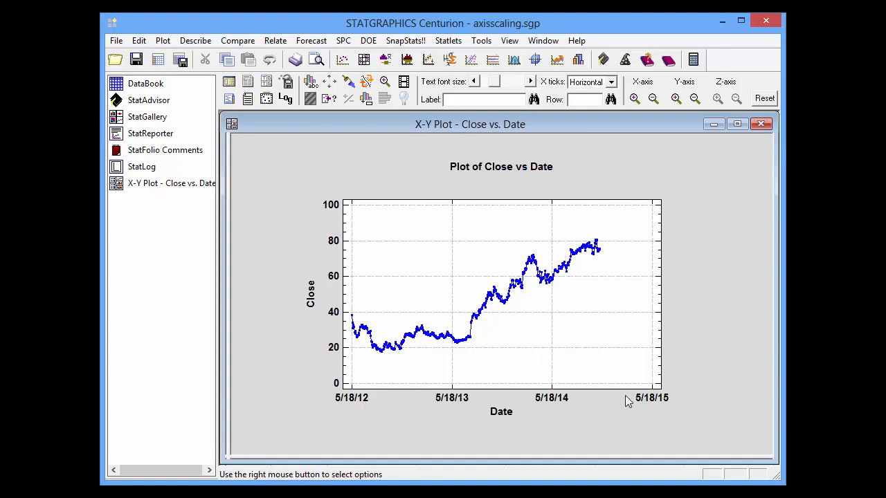
mouse_move(660, 403)
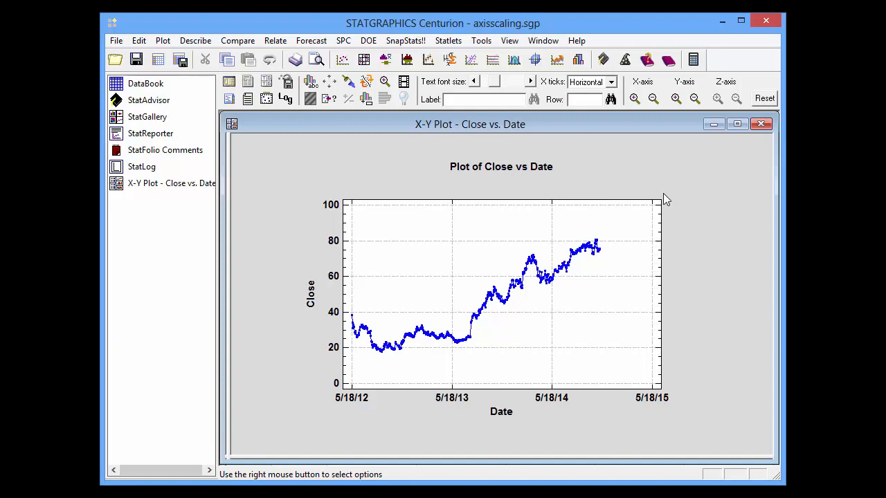
mouse_move(666, 181)
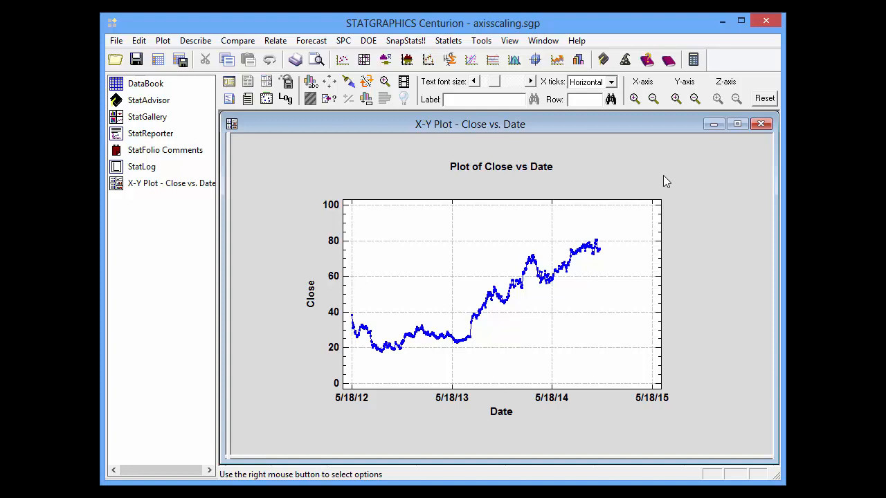
Step: Open the context menu of the X-Y Plot - Close vs. Date window
right_click(664, 181)
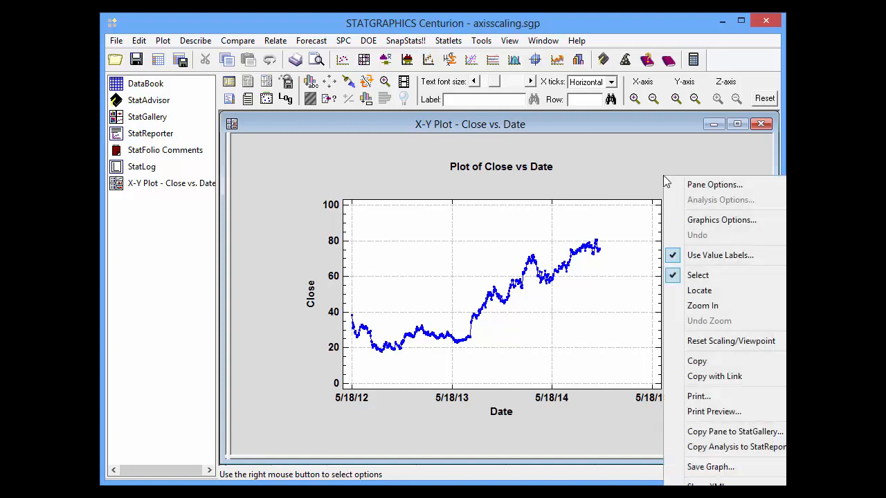
Step: Set the Date axis tick spacing to 6 months in Graphics Options
left_click(721, 219)
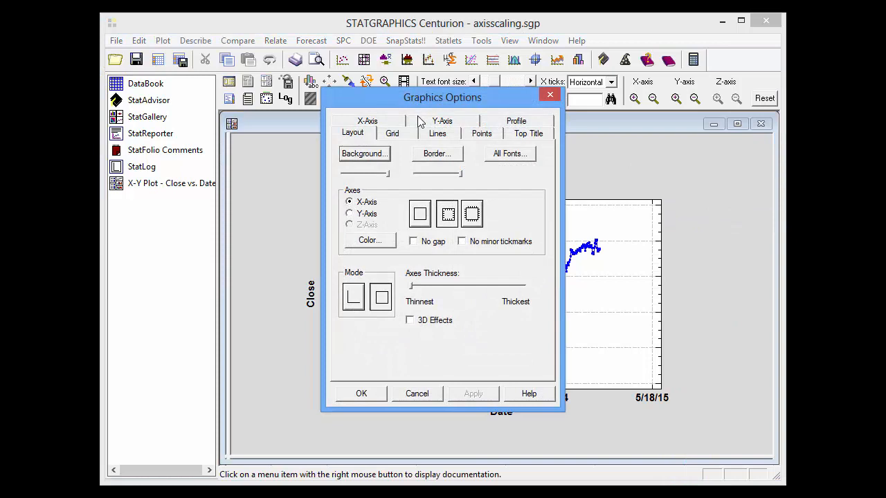
left_click(367, 121)
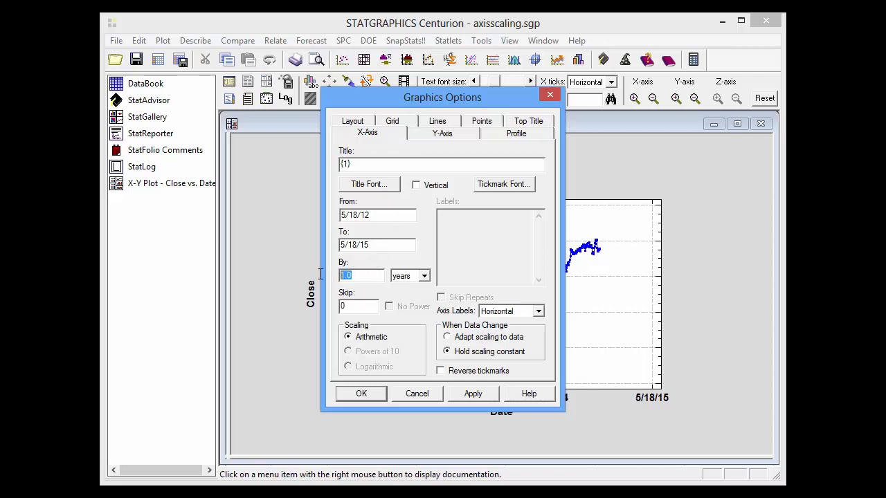
type("6")
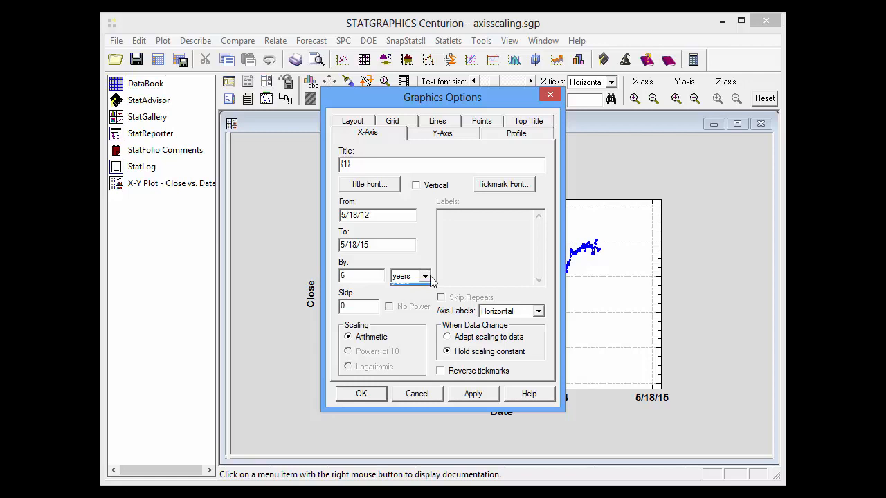
left_click(424, 275)
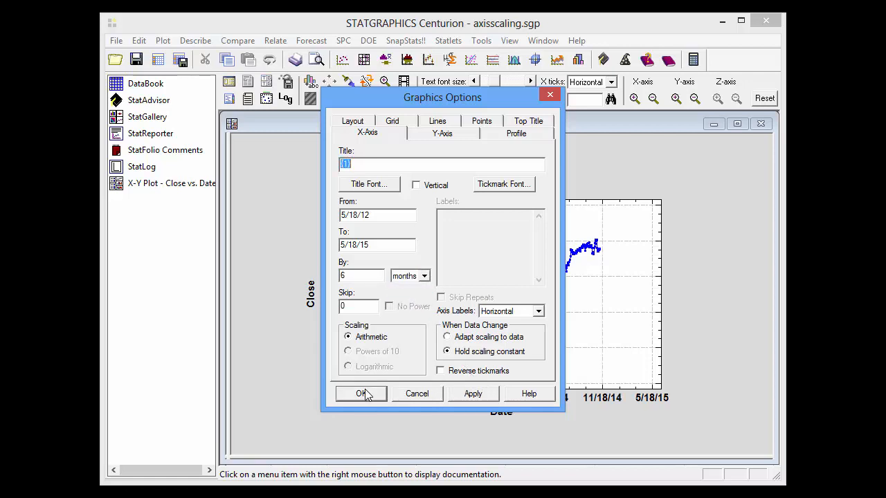
left_click(360, 393)
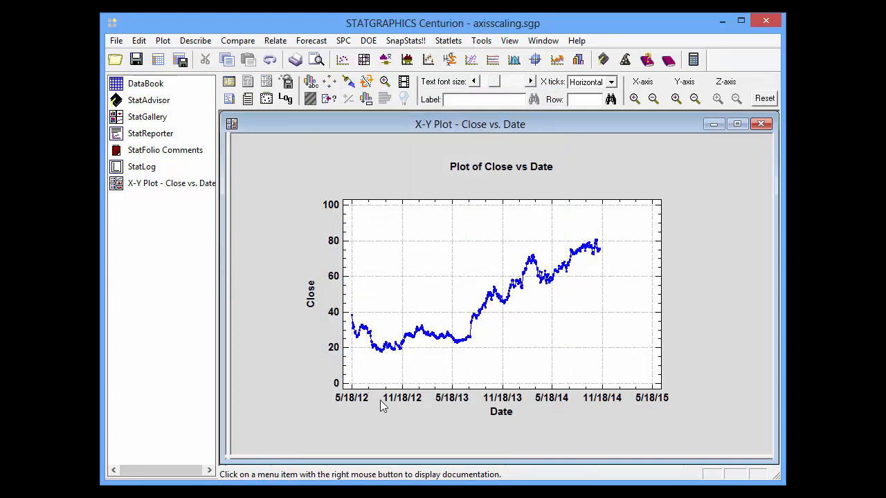
mouse_move(639, 386)
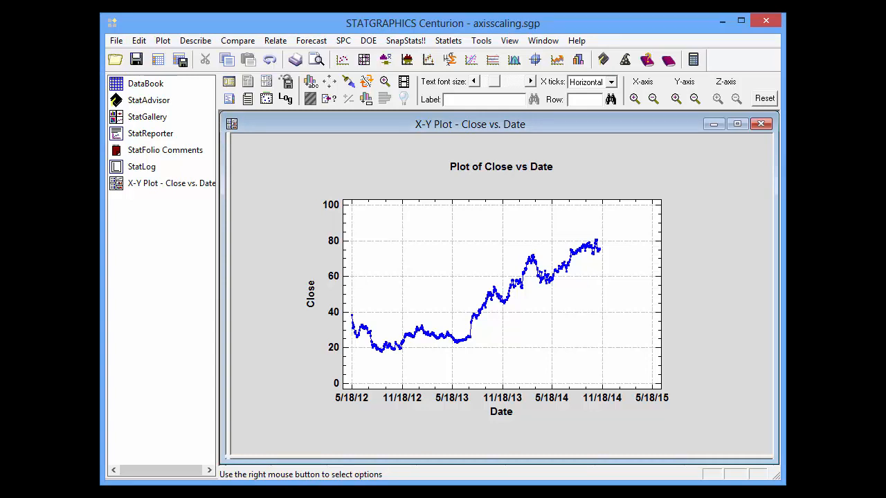
mouse_move(757, 351)
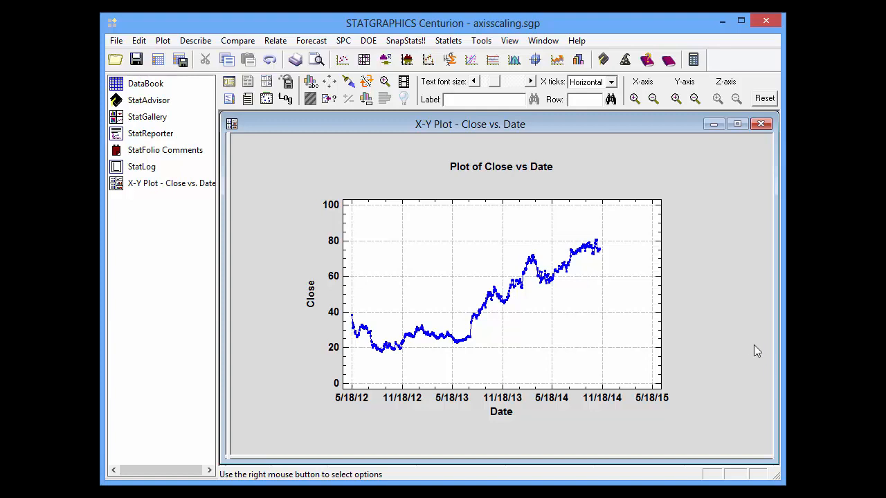
mouse_move(633, 97)
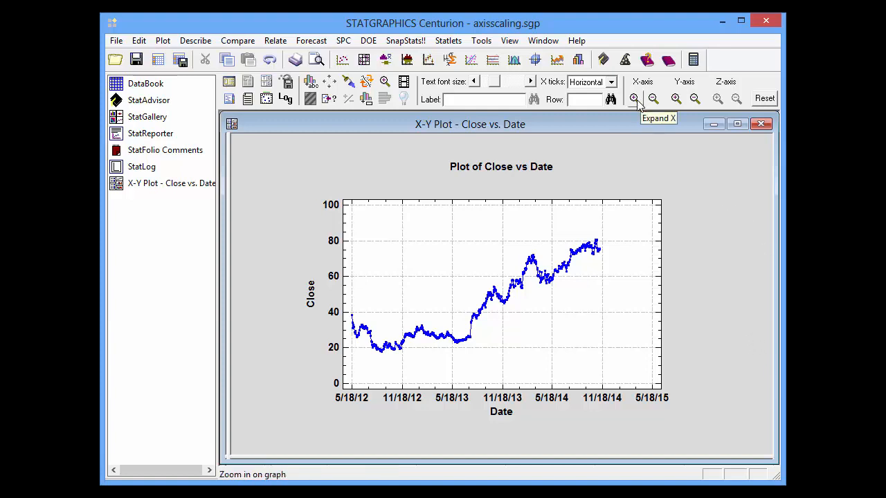
Step: Expand the X axis three times to zoom the Date axis into 2014
left_click(634, 97)
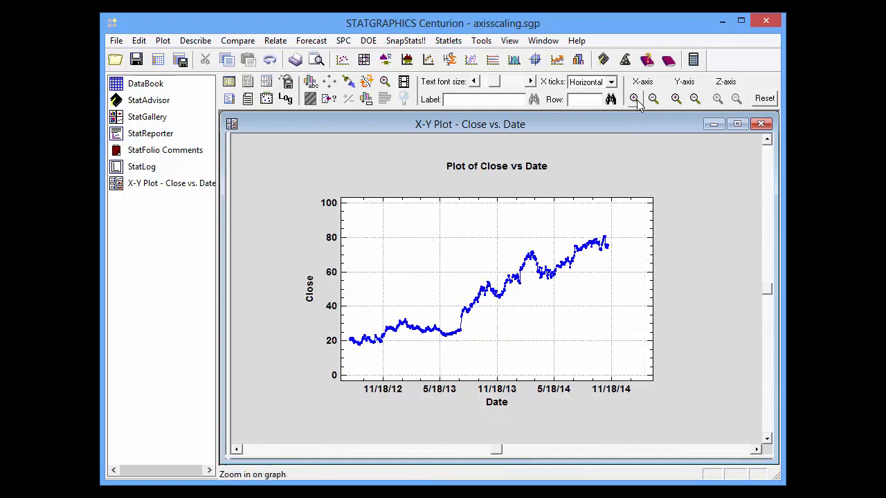
left_click(633, 98)
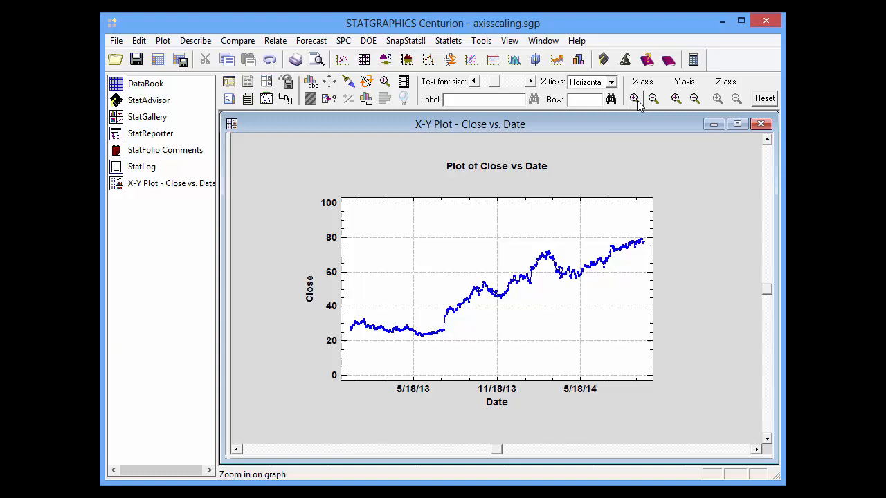
left_click(632, 99)
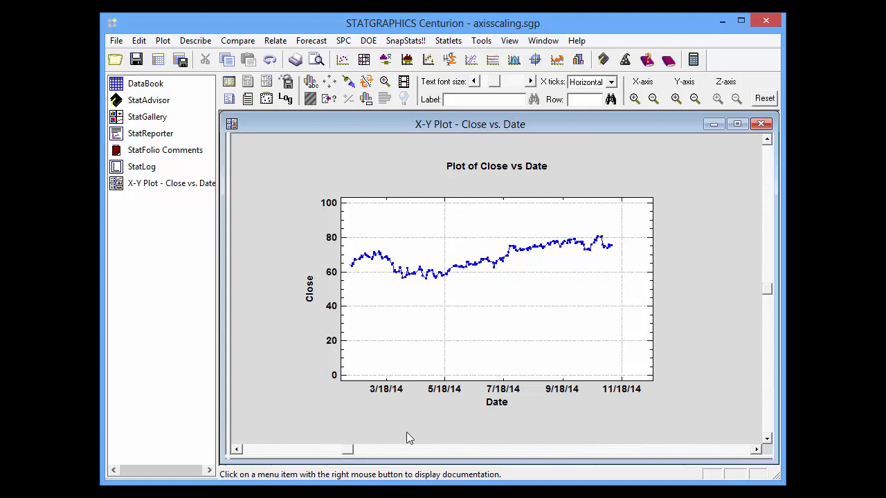
mouse_move(518, 397)
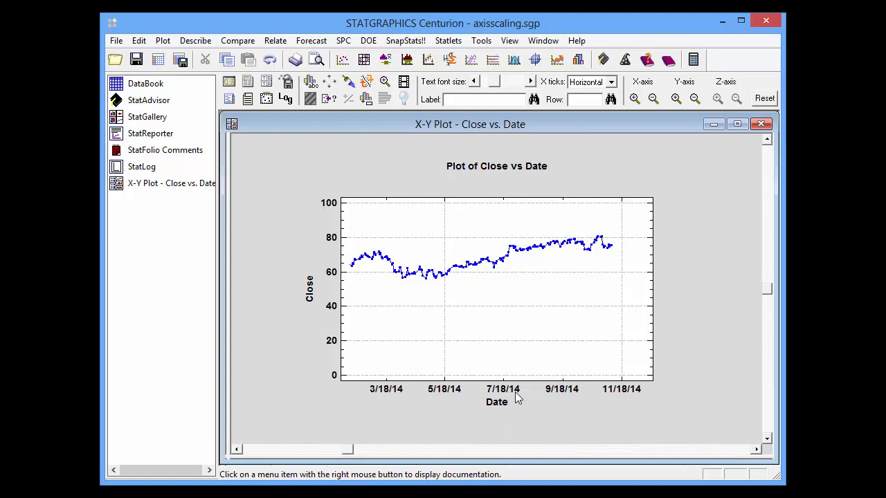
mouse_move(502, 410)
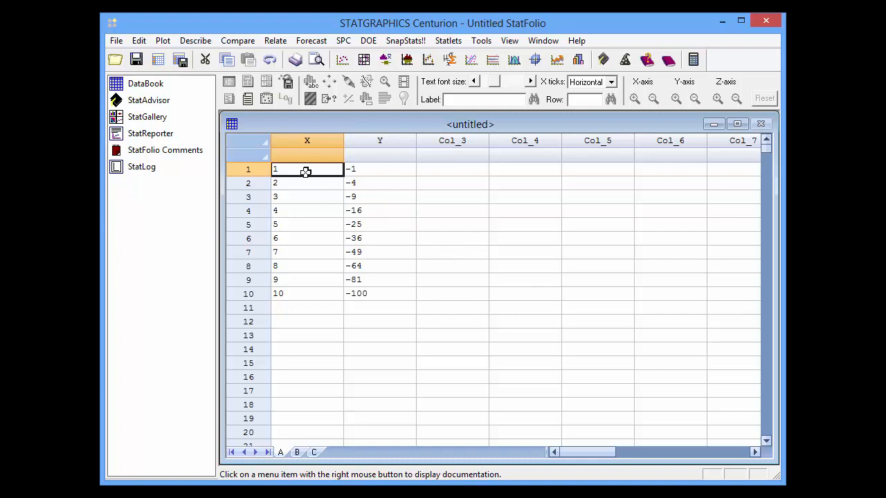
mouse_move(365, 188)
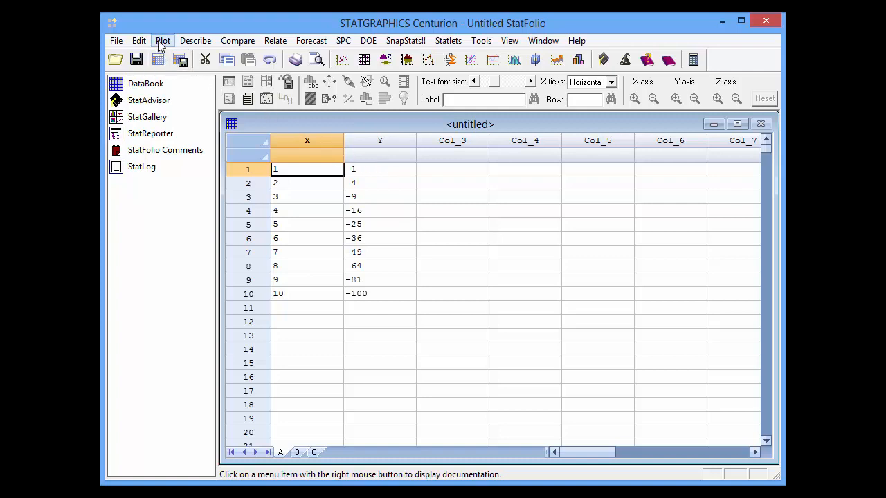
Step: Create an X-Y Plot of Y versus X from the ten-row data sheet
left_click(163, 40)
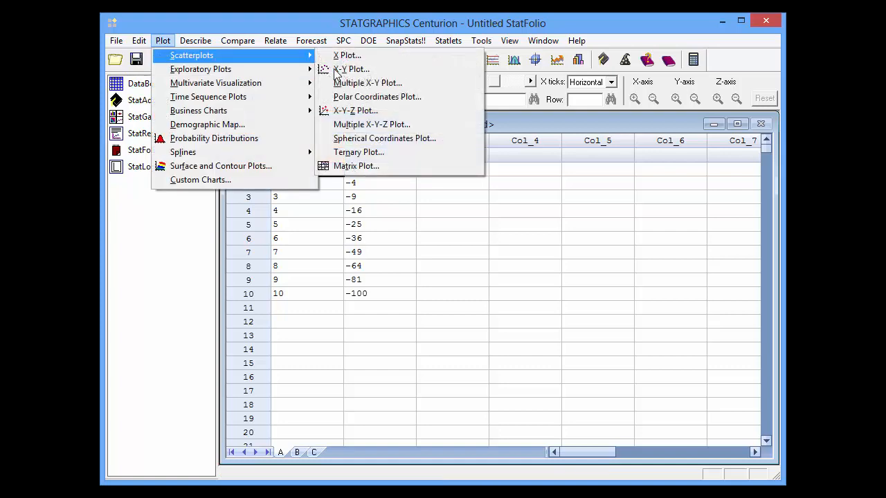
left_click(351, 69)
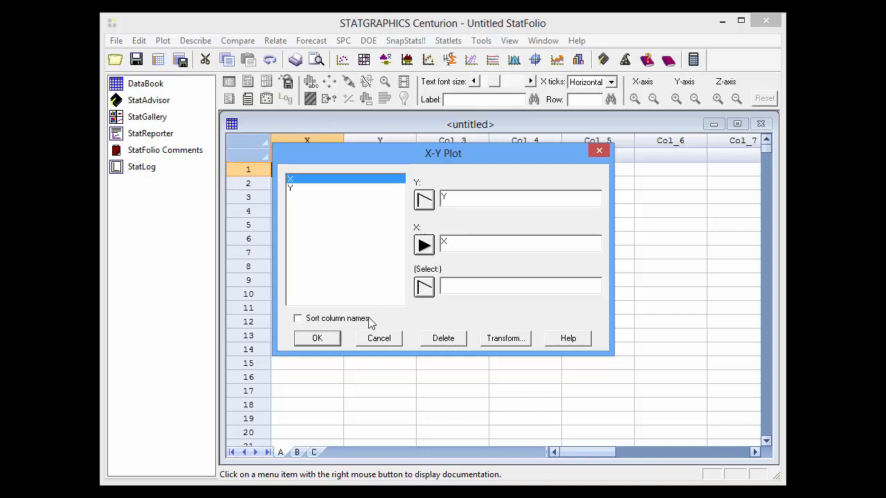
left_click(317, 338)
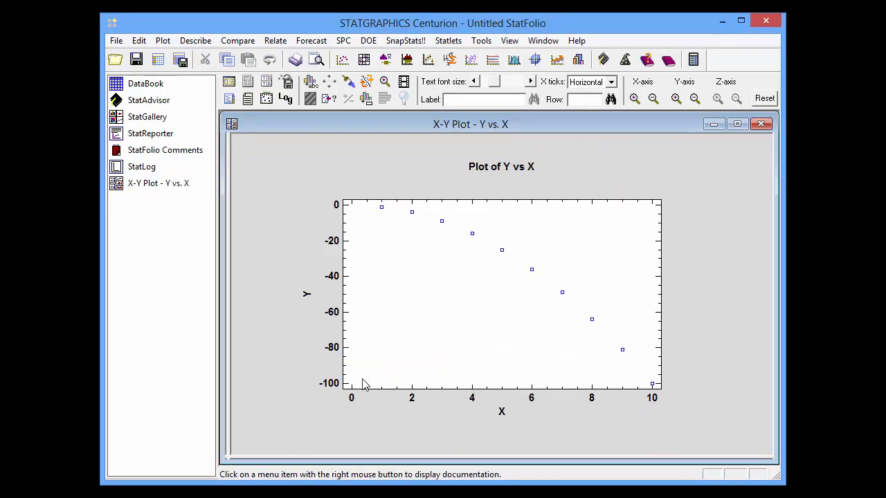
mouse_move(344, 220)
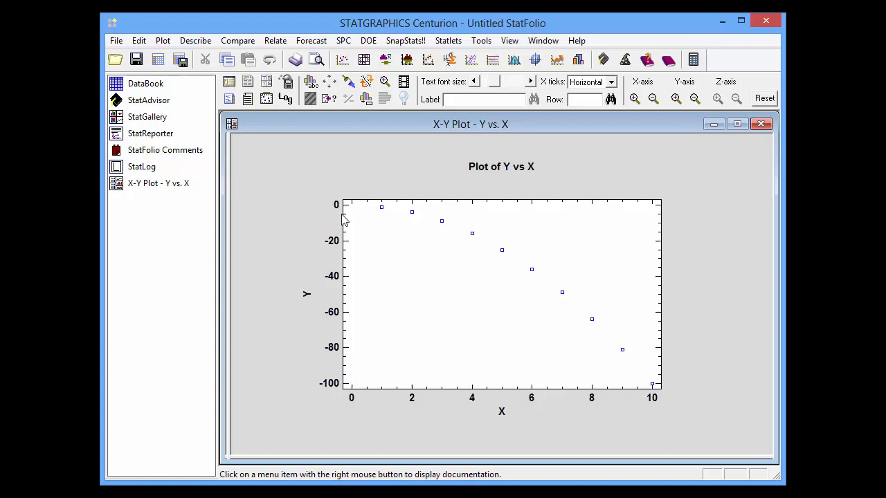
mouse_move(332, 205)
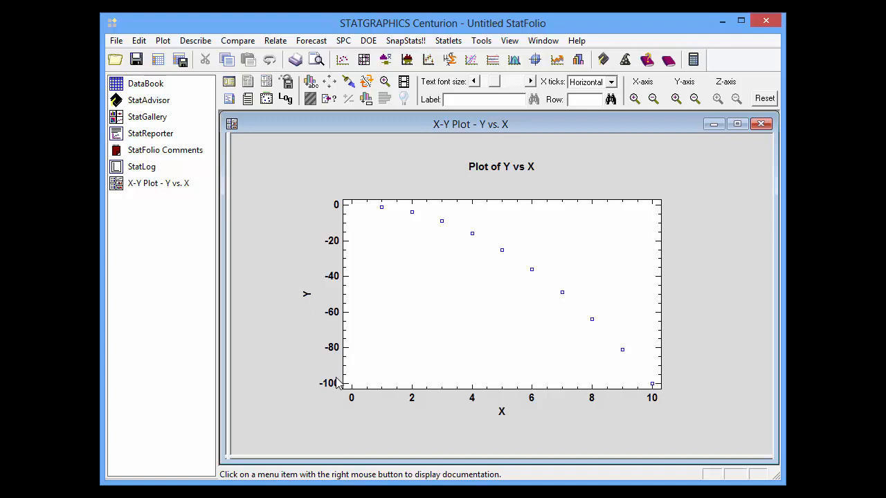
mouse_move(604, 175)
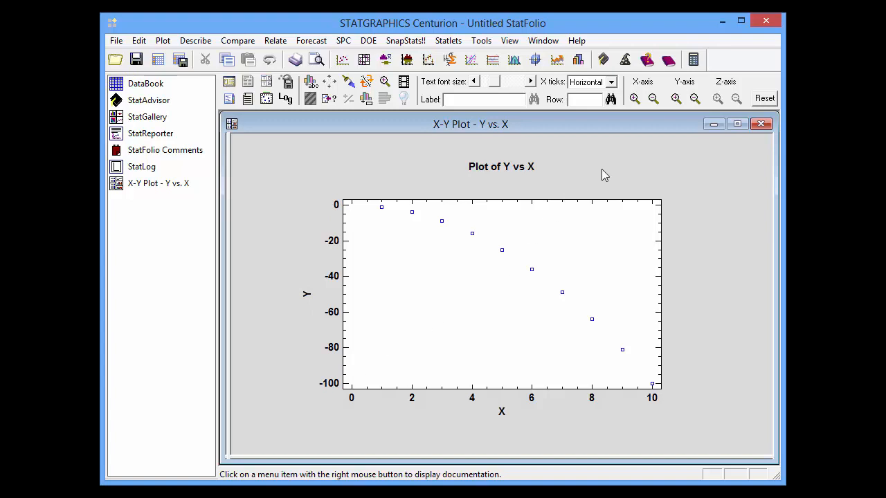
mouse_move(606, 174)
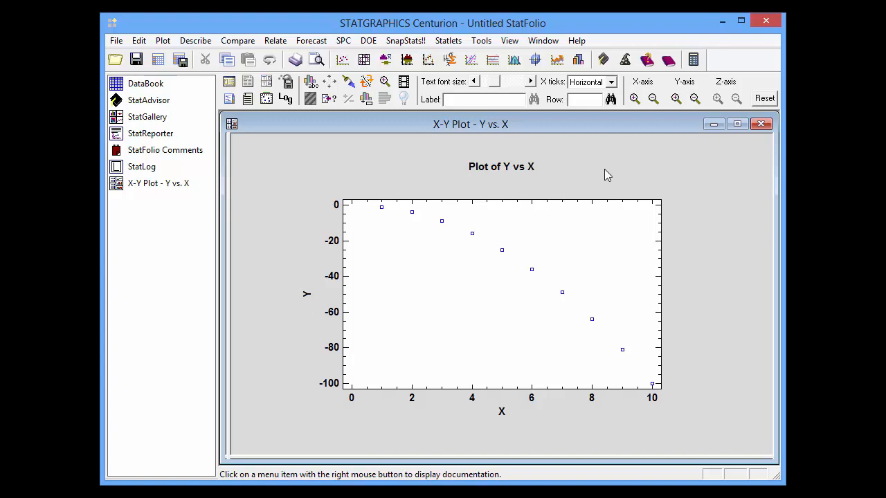
Step: Enable Reverse tickmarks on the Y axis in Graphics Options and apply it
right_click(607, 175)
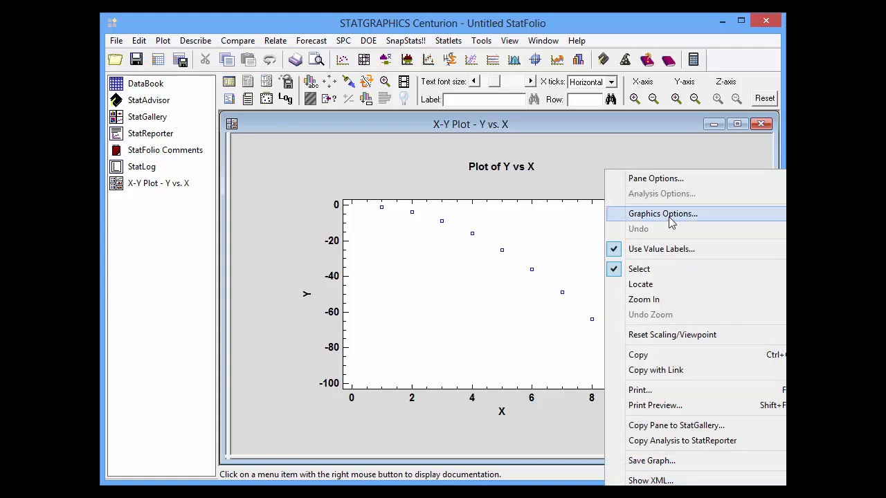
left_click(662, 213)
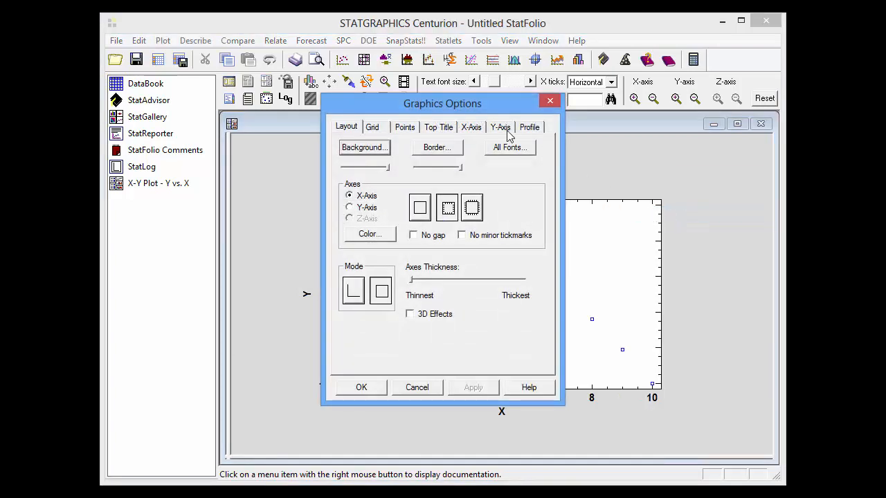
left_click(500, 126)
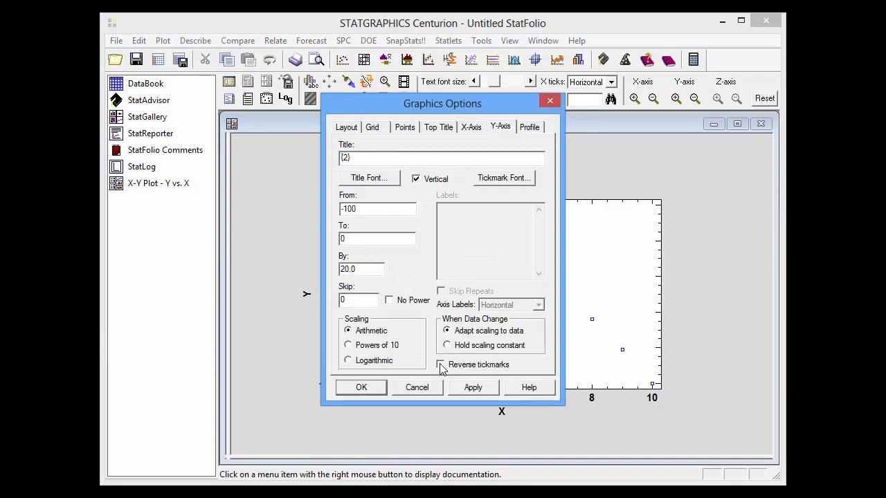
left_click(440, 365)
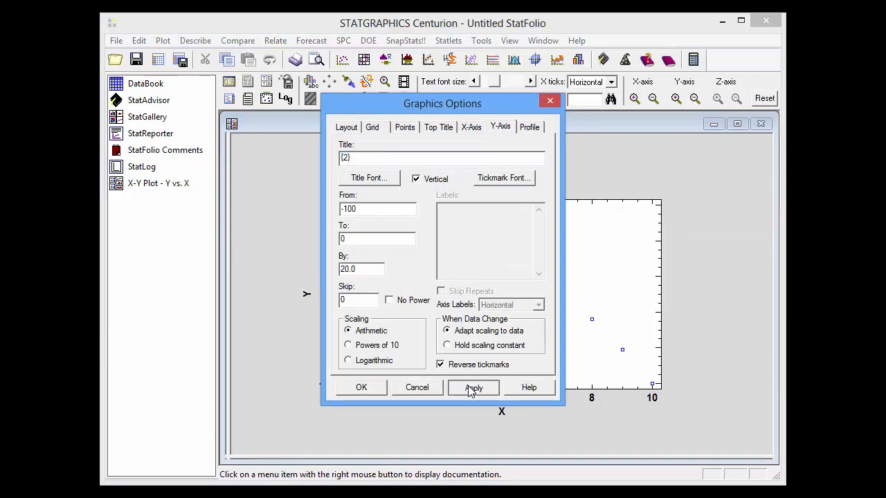
left_click(360, 387)
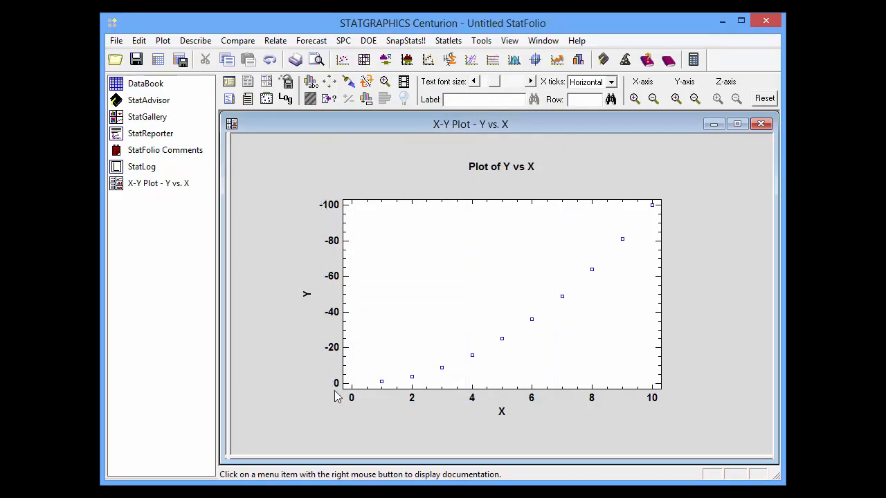
mouse_move(329, 210)
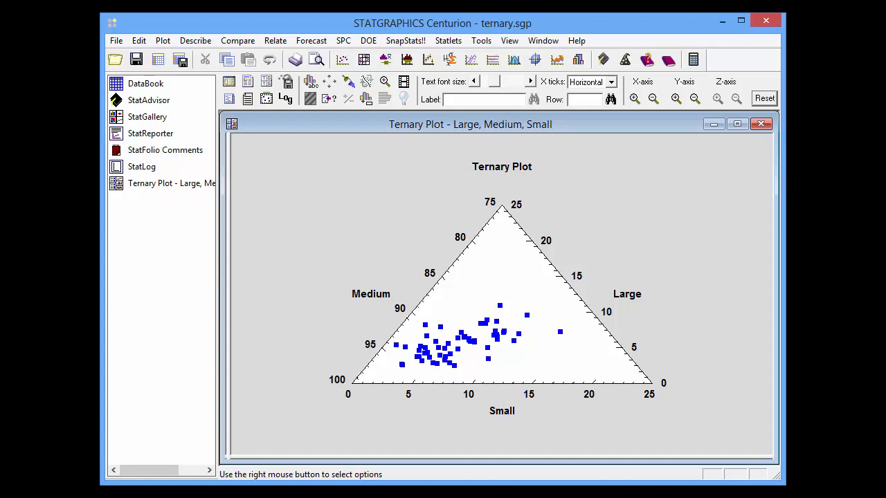
mouse_move(542, 317)
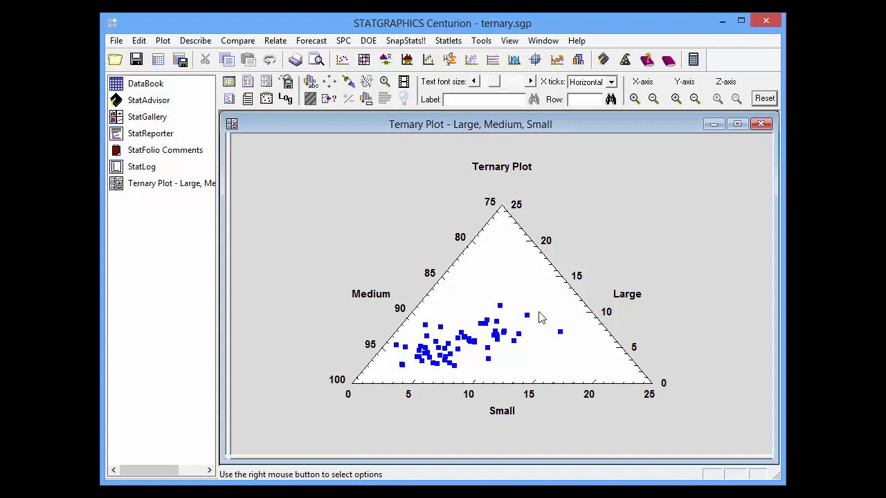
mouse_move(504, 331)
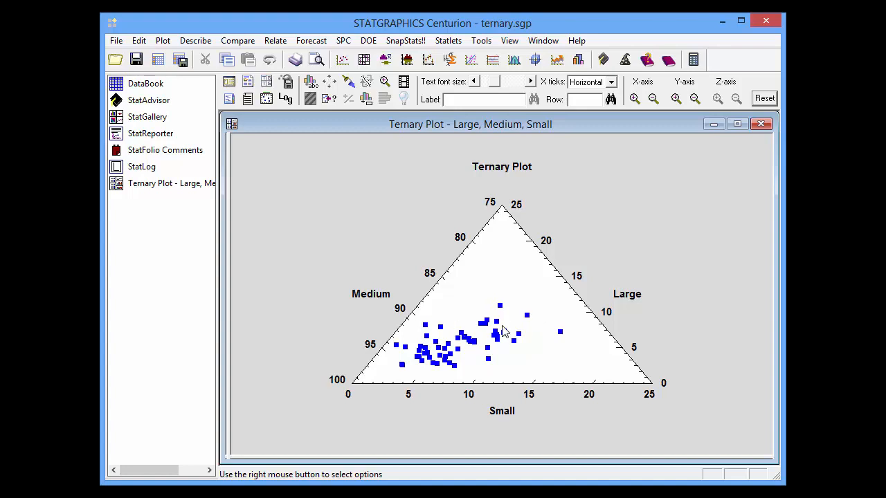
mouse_move(426, 360)
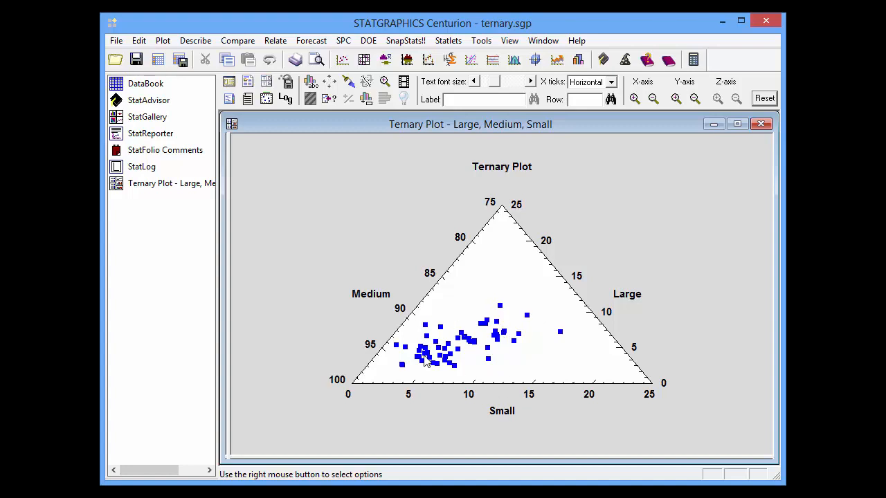
mouse_move(647, 301)
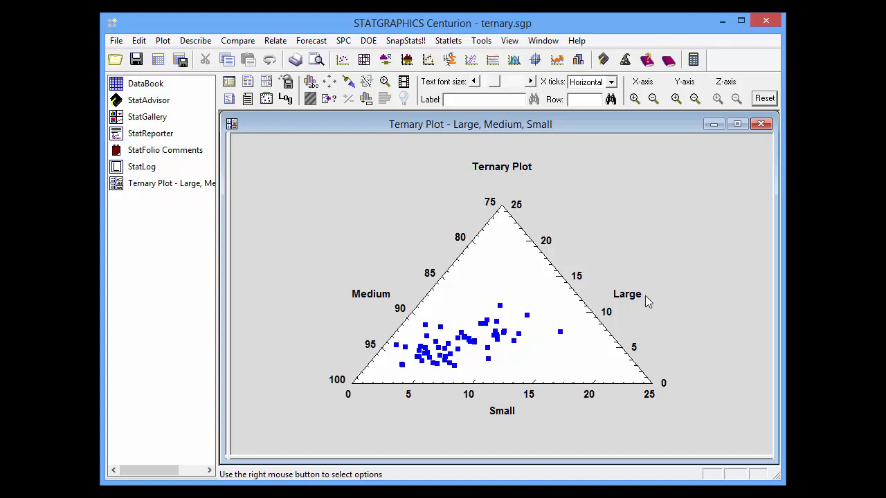
mouse_move(650, 317)
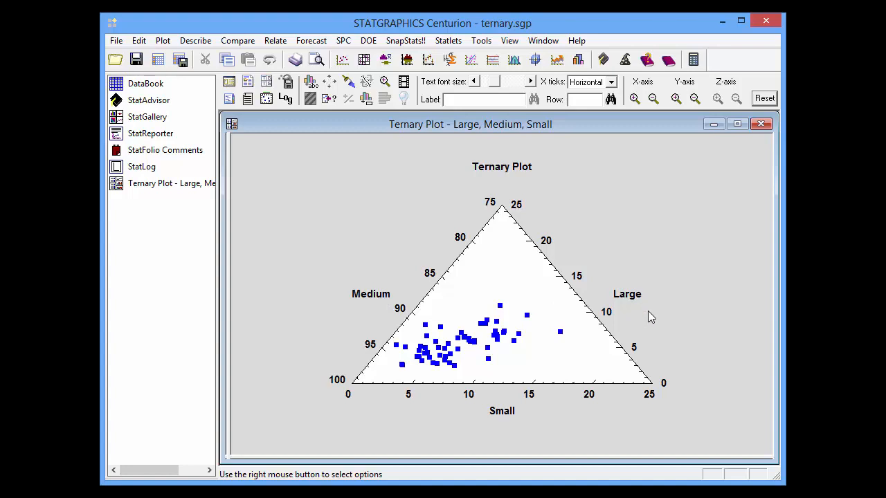
mouse_move(636, 362)
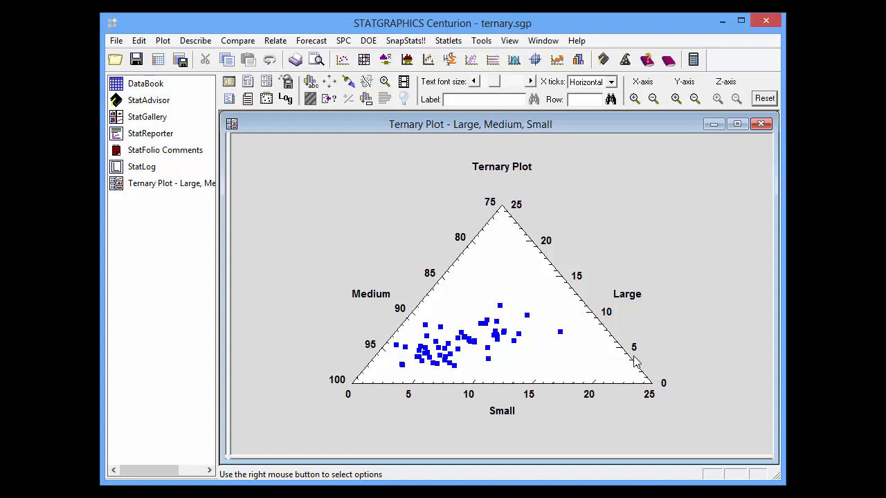
mouse_move(467, 234)
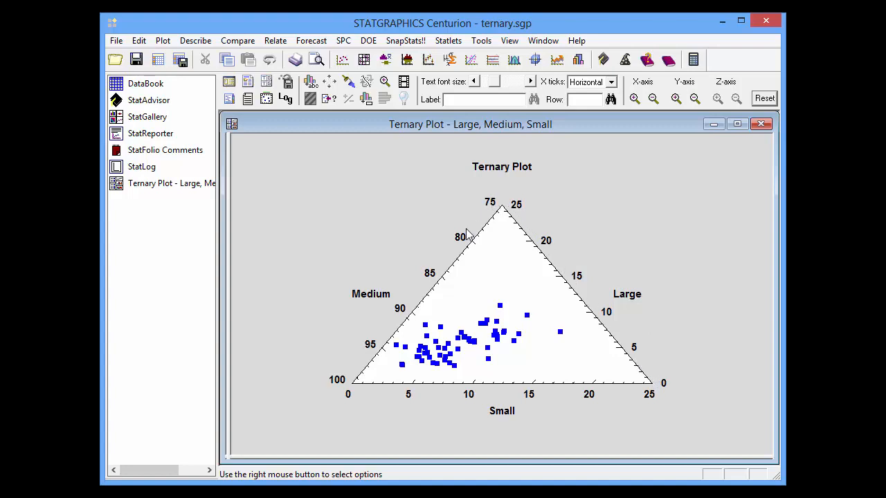
mouse_move(675, 385)
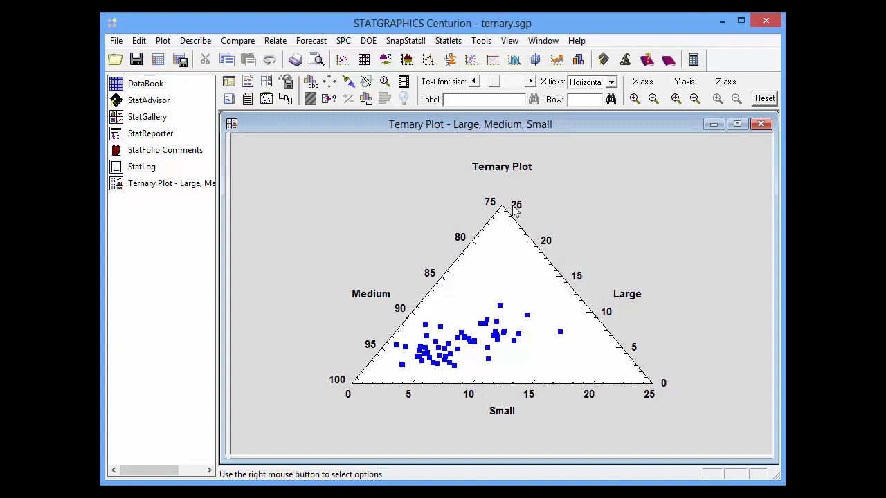
mouse_move(640, 359)
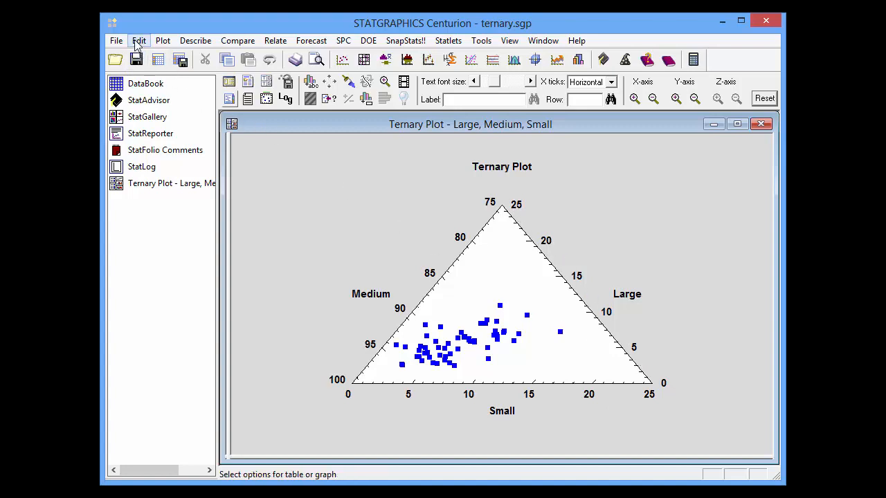
Step: Open the Preferences dialog from the Edit menu
left_click(138, 41)
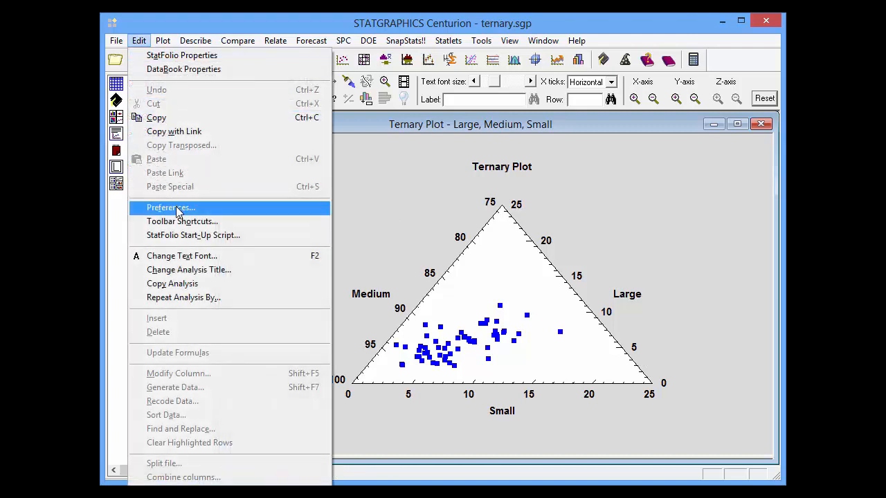
left_click(171, 207)
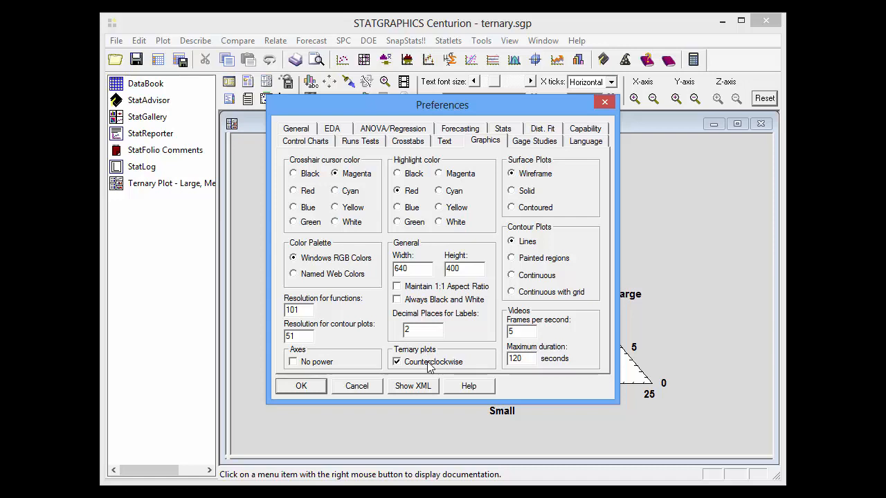
mouse_move(432, 367)
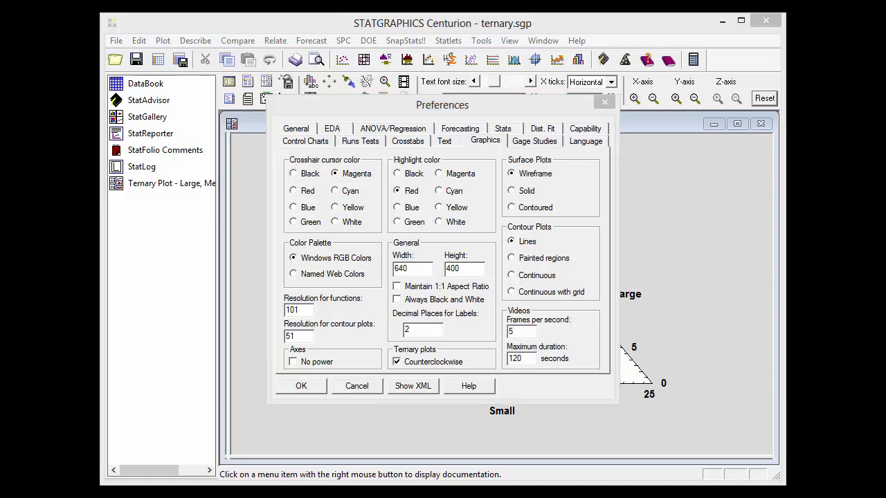
mouse_move(396, 374)
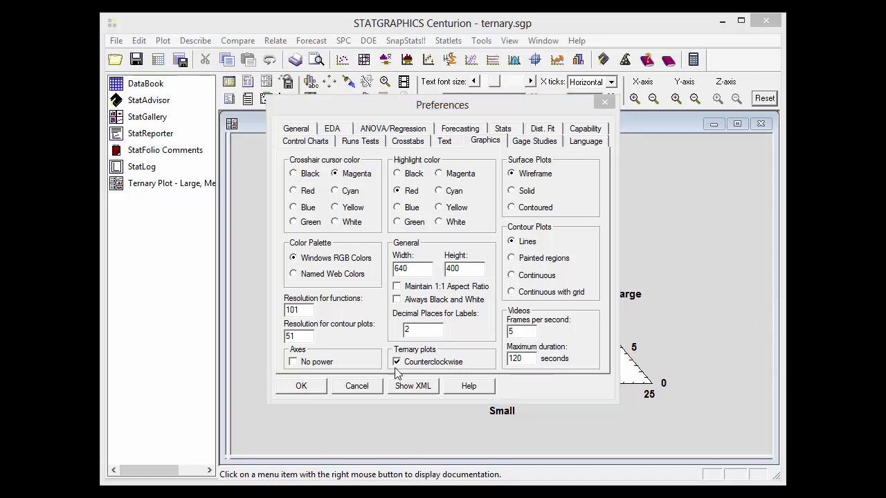